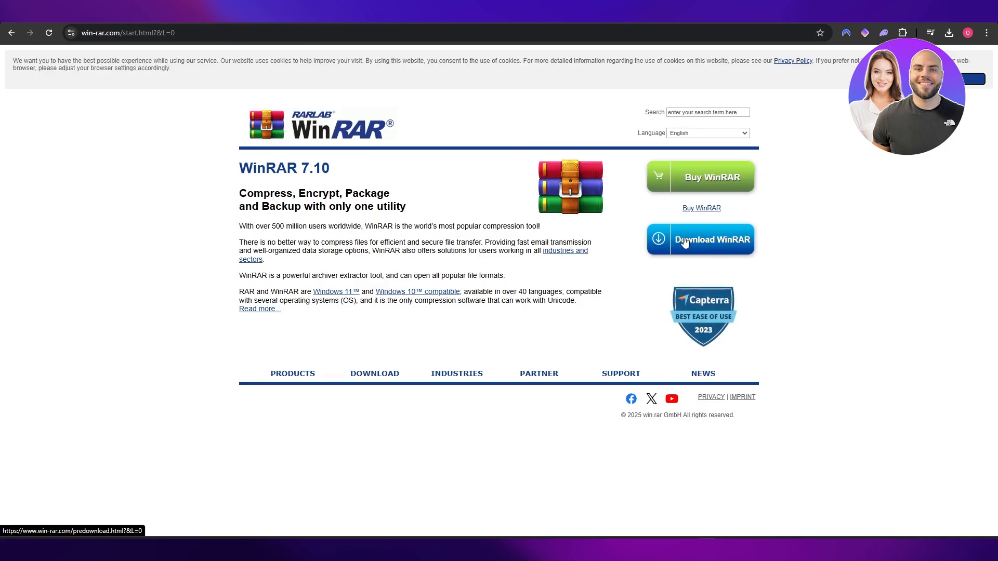
Start the WinRAR installer download from win-rar.com and reach the installation-steps page.
left_click(700, 239)
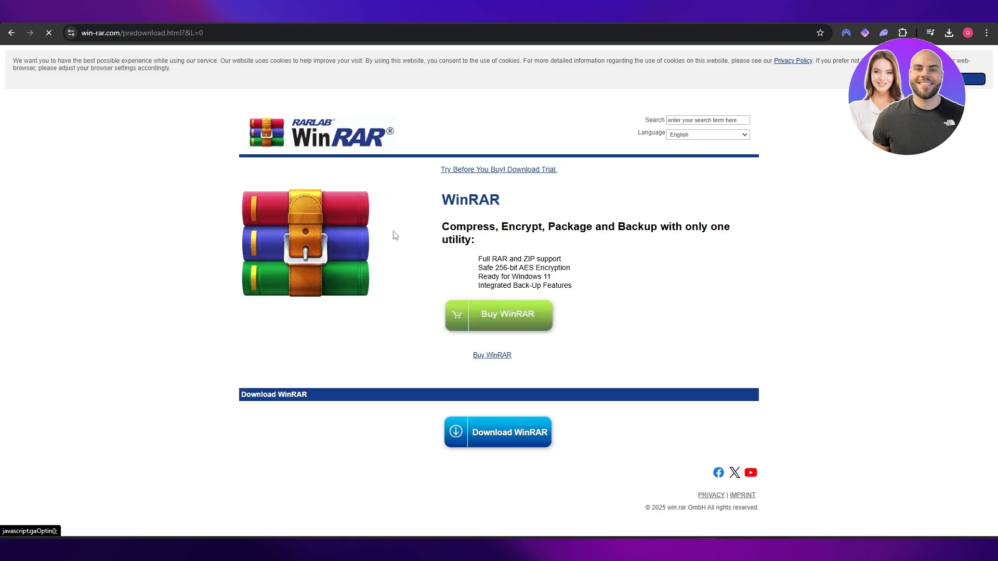
left_click(497, 432)
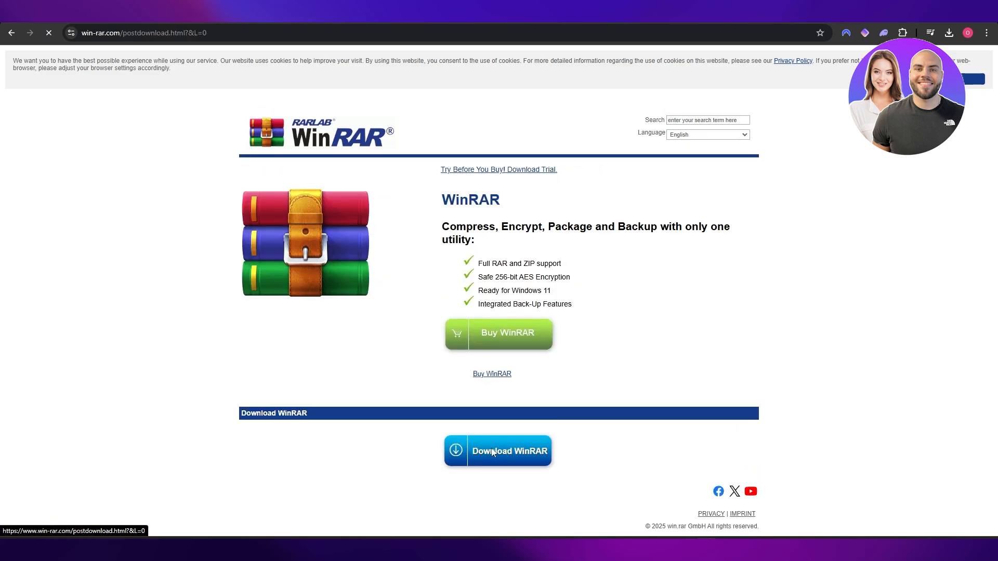
left_click(497, 450)
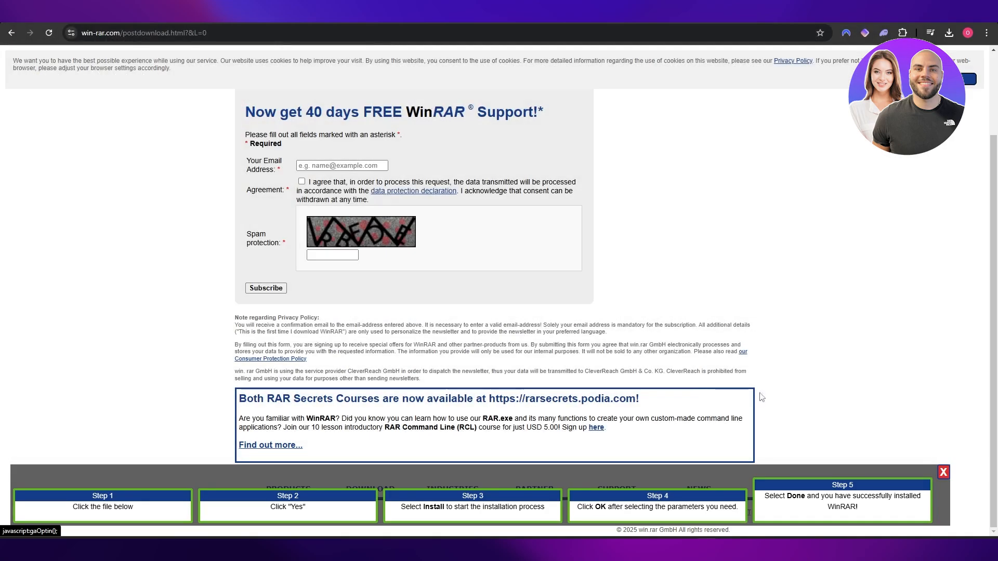
mouse_move(690, 528)
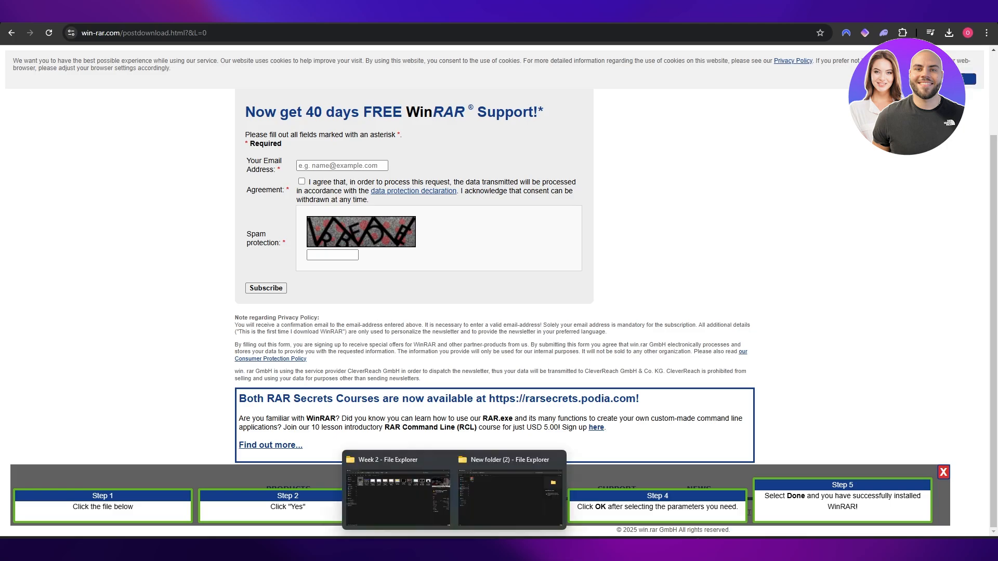
Switch to the New folder (2) File Explorer window holding the zip archive.
left_click(510, 490)
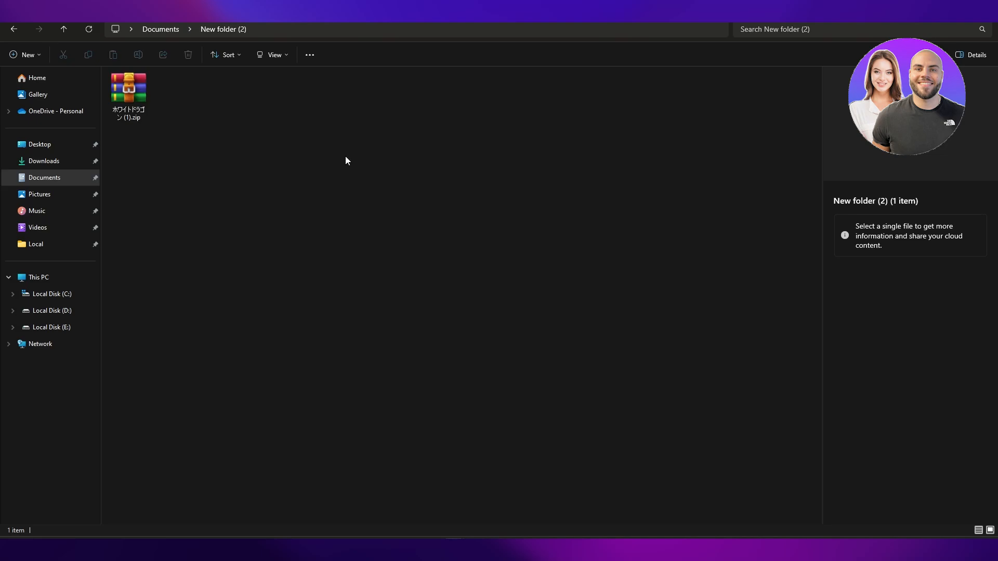
mouse_move(296, 149)
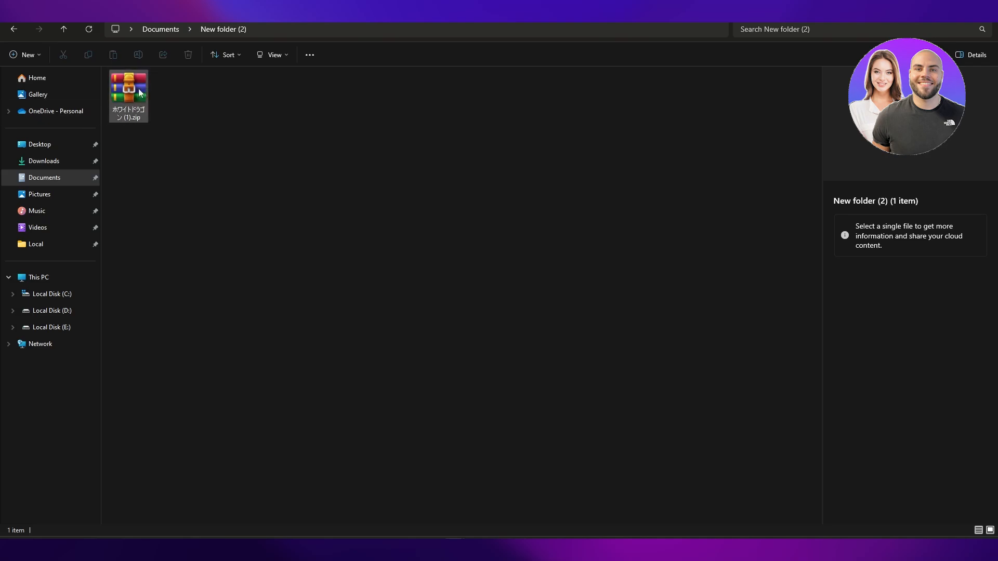
mouse_move(131, 96)
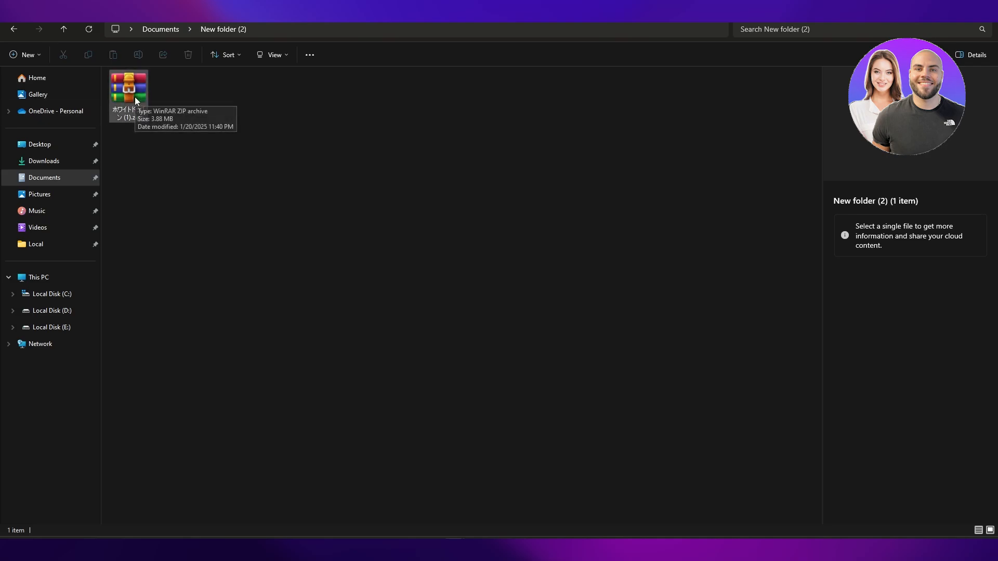
Extract the zip here, adding Clouds.png, Hakuryu.png and the extracted folder beside it.
right_click(129, 90)
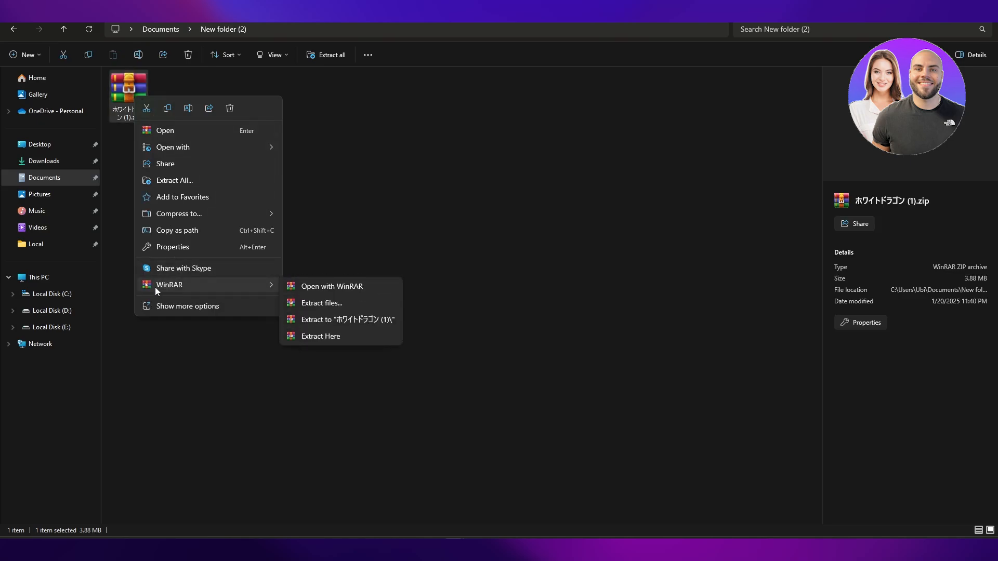
mouse_move(196, 288)
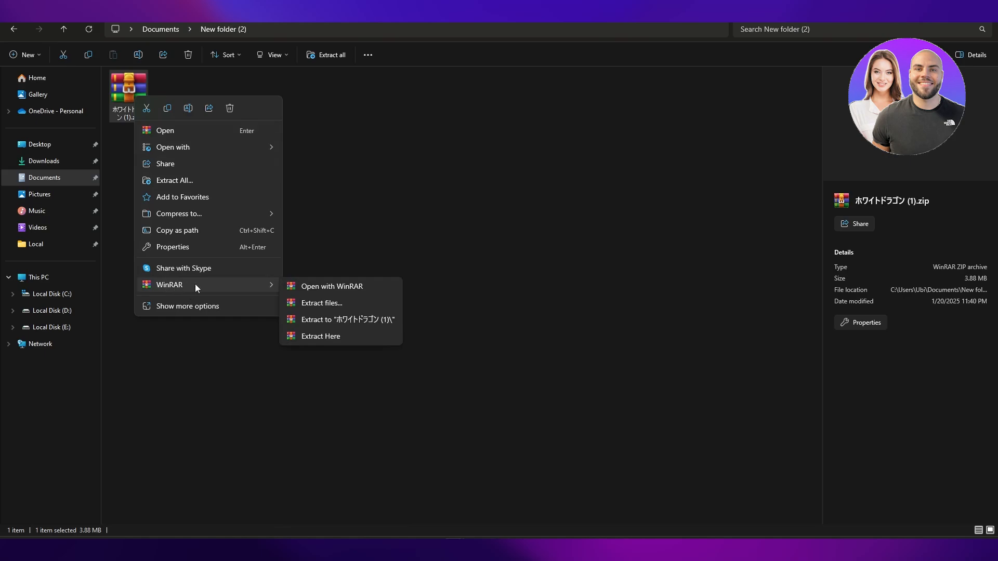
mouse_move(330, 313)
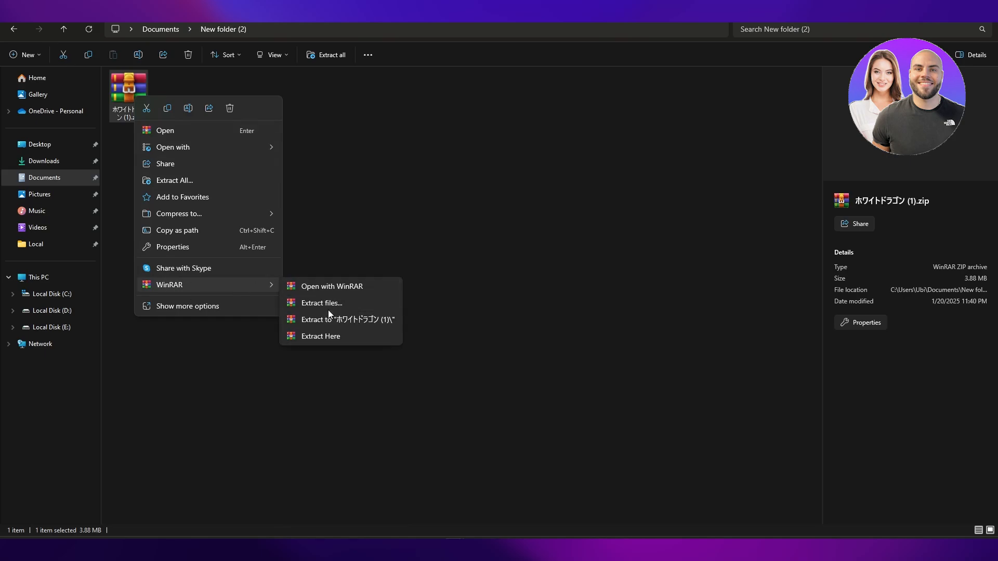
mouse_move(321, 303)
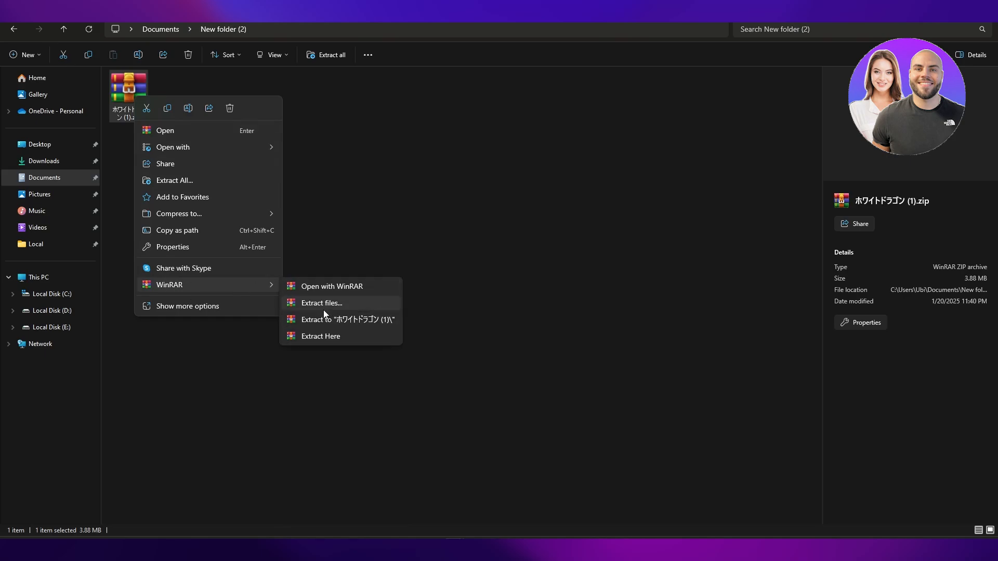
mouse_move(341, 319)
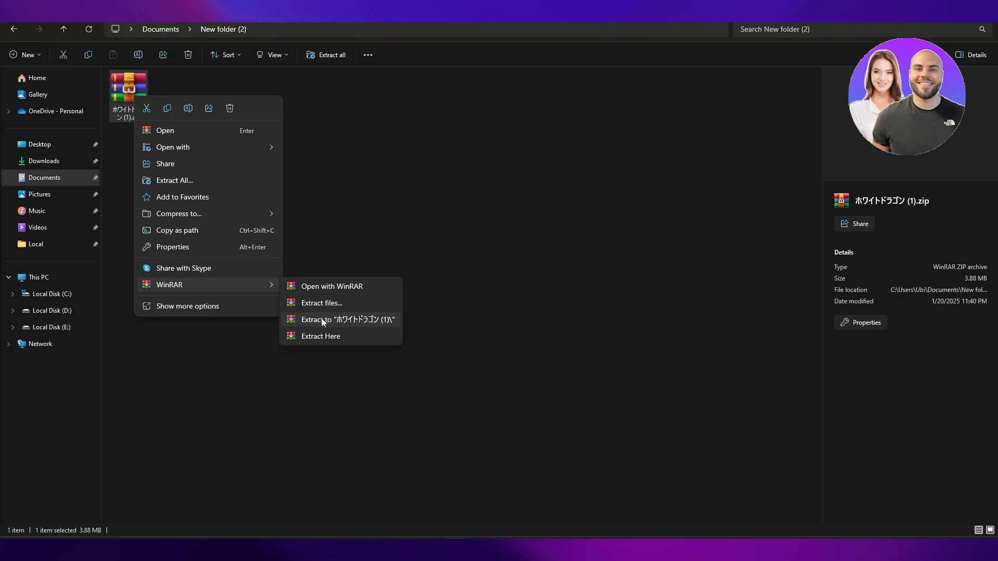
mouse_move(320, 336)
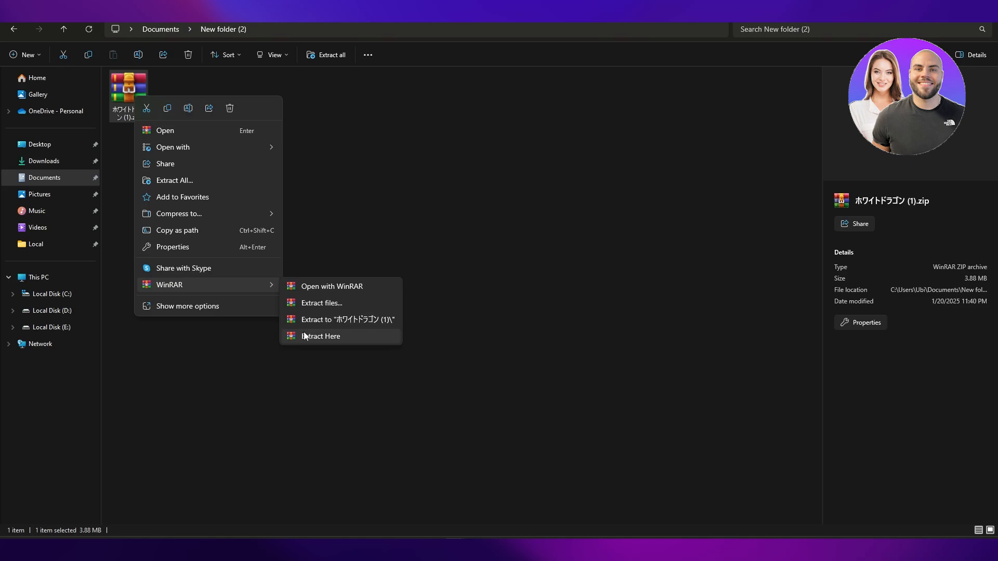
mouse_move(337, 257)
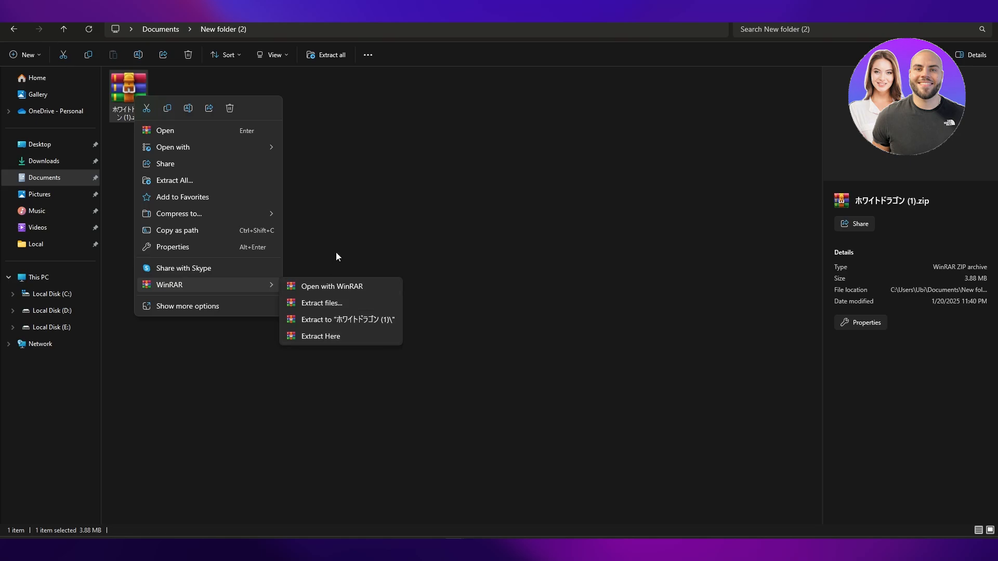
mouse_move(312, 287)
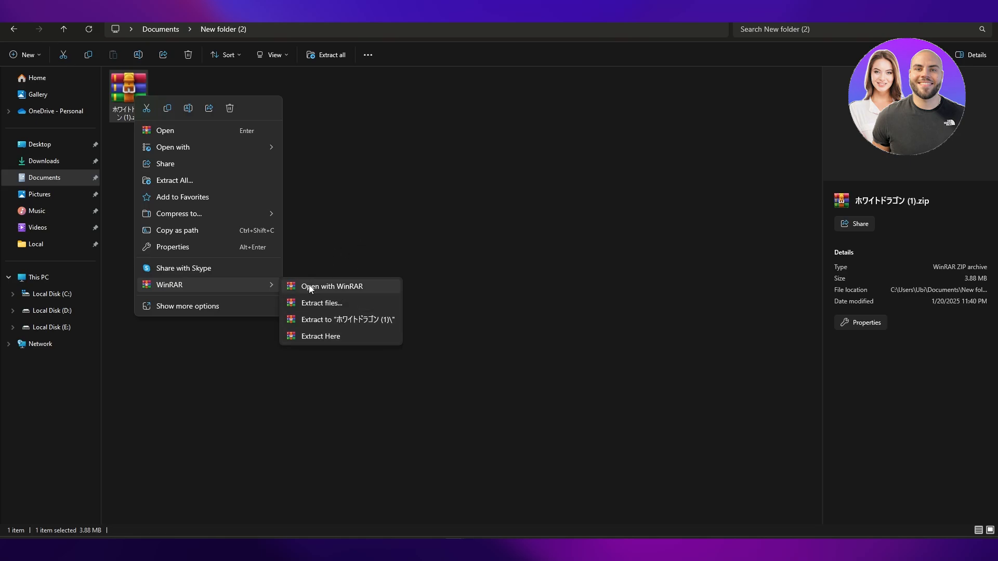
mouse_move(318, 345)
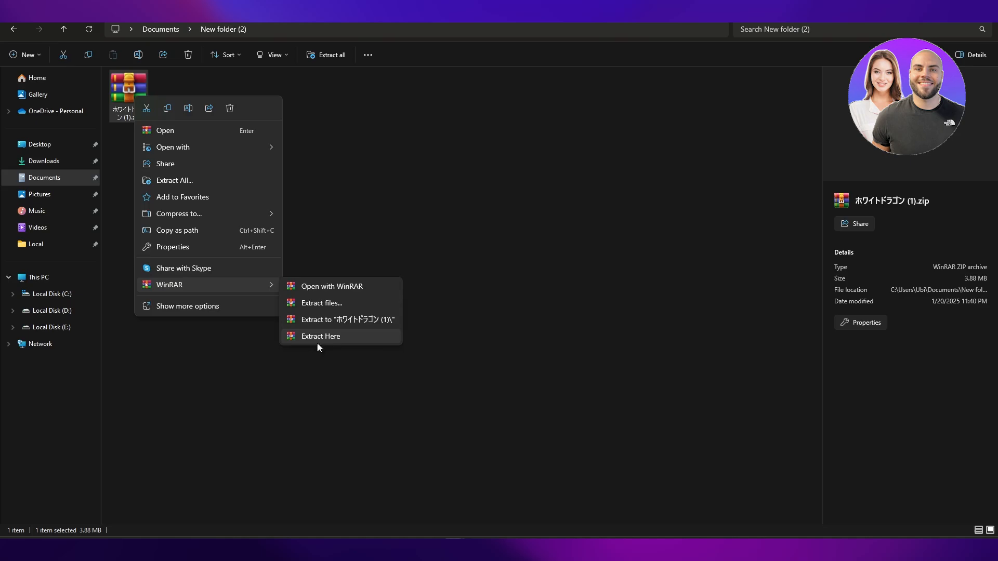
left_click(321, 336)
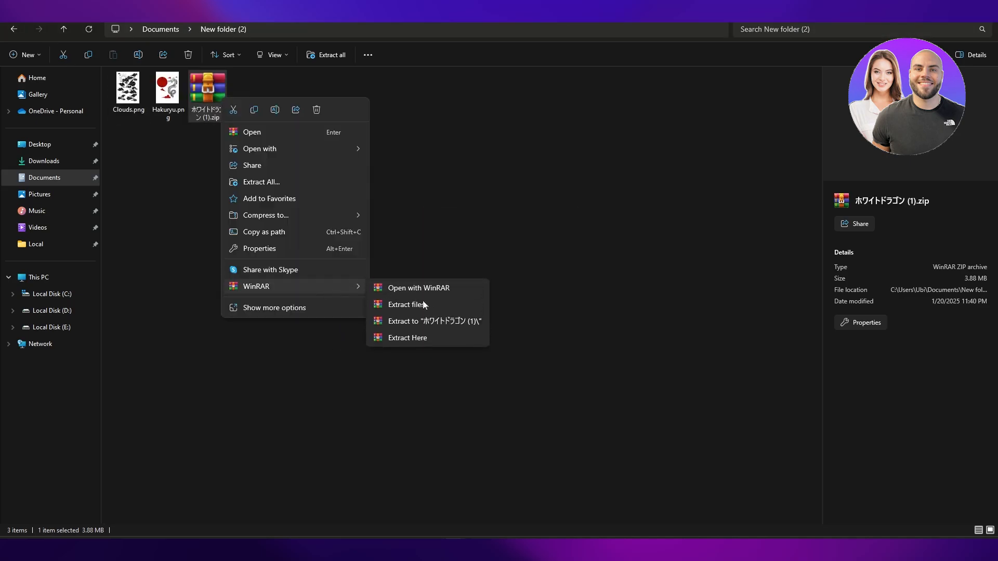
left_click(441, 314)
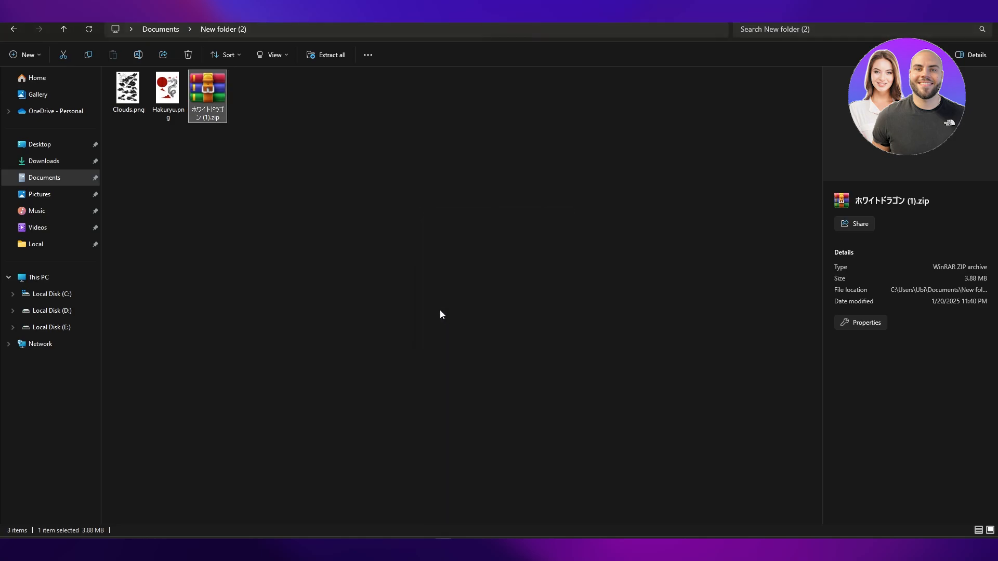
left_click(331, 56)
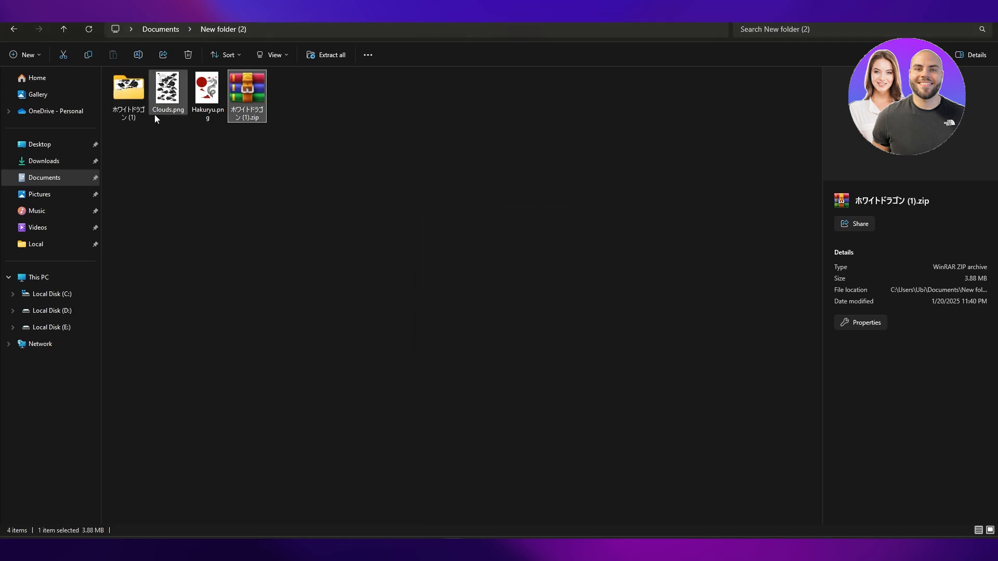
right_click(248, 90)
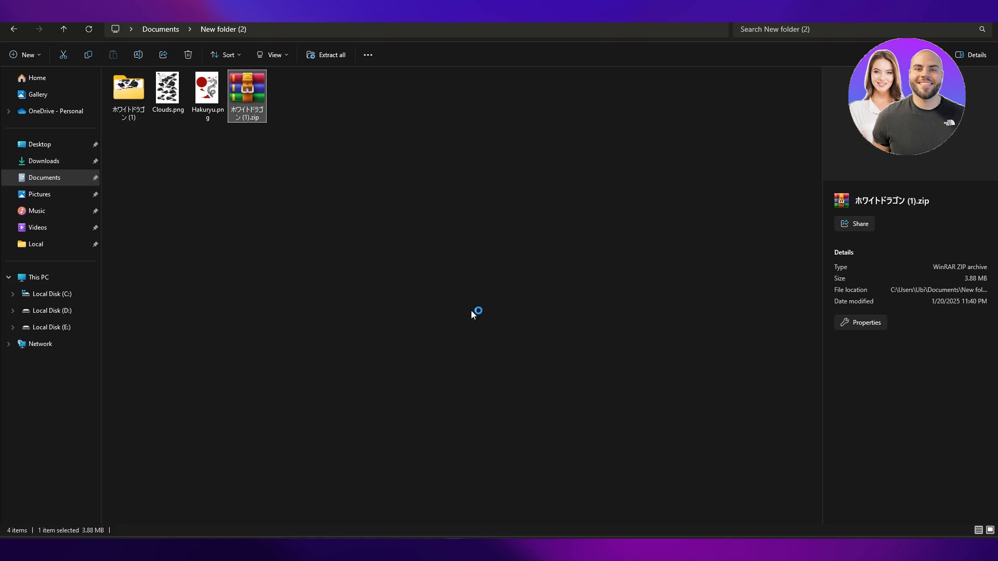
Set D:\Games as the extraction destination in the extraction options.
left_click(329, 55)
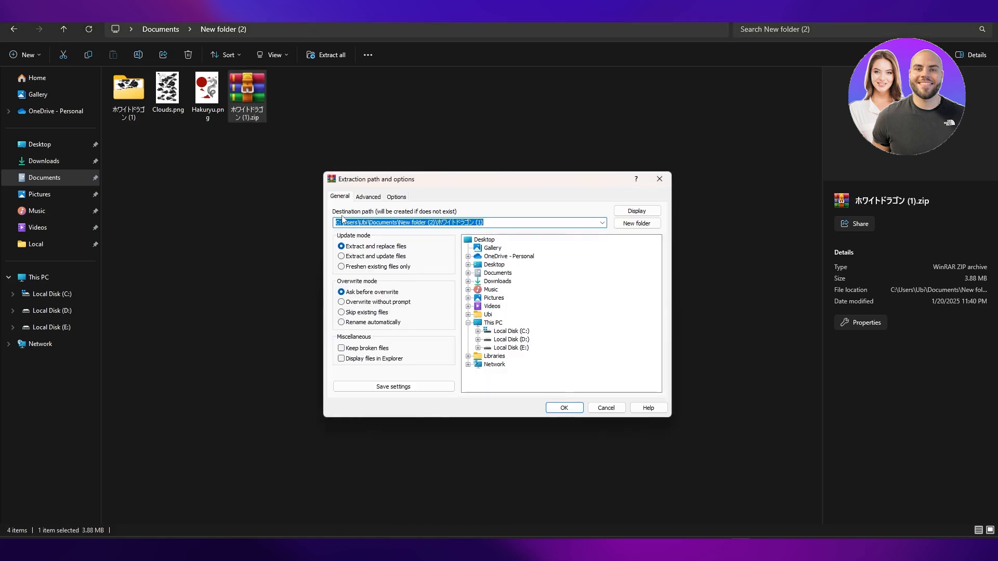
mouse_move(527, 245)
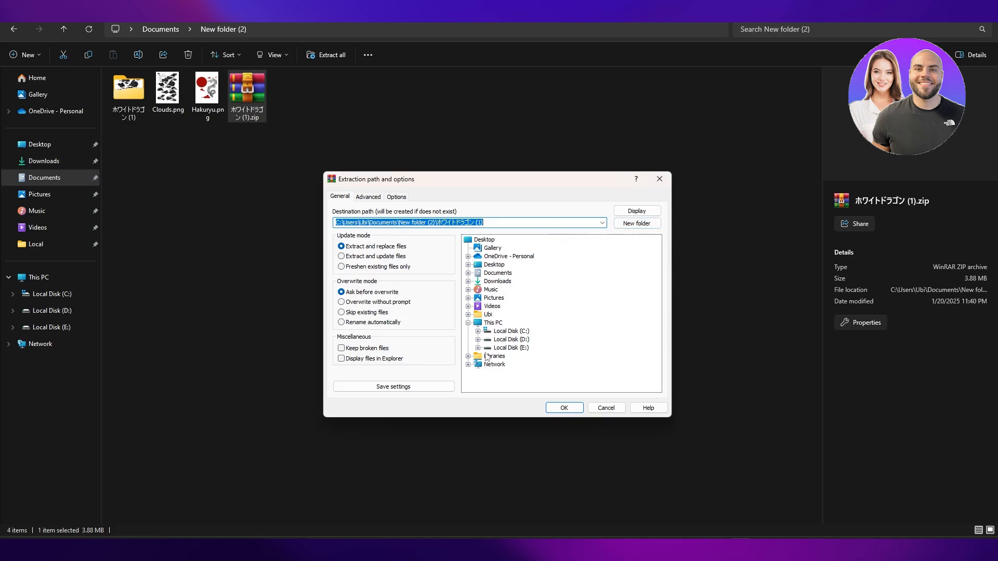
left_click(510, 339)
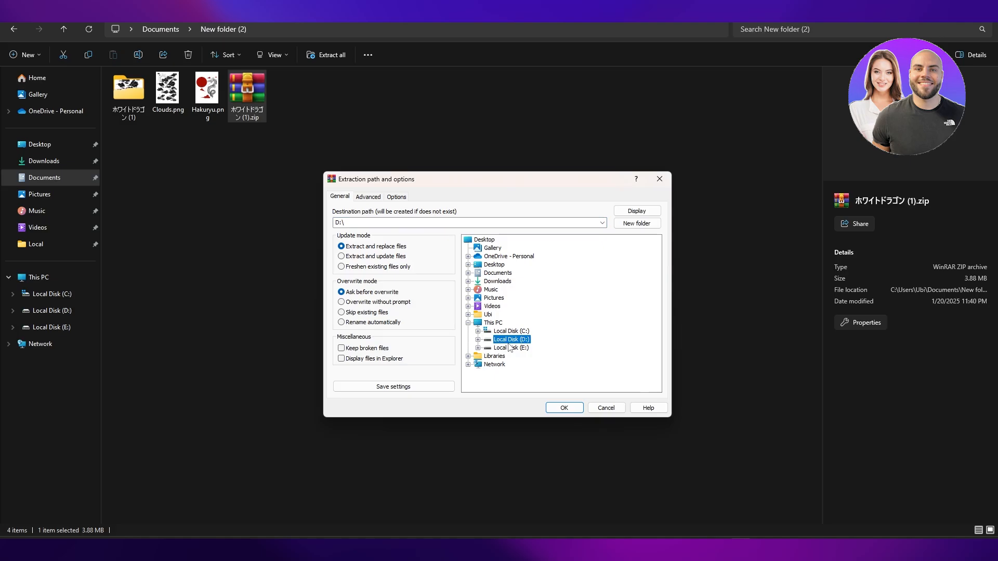
left_click(513, 339)
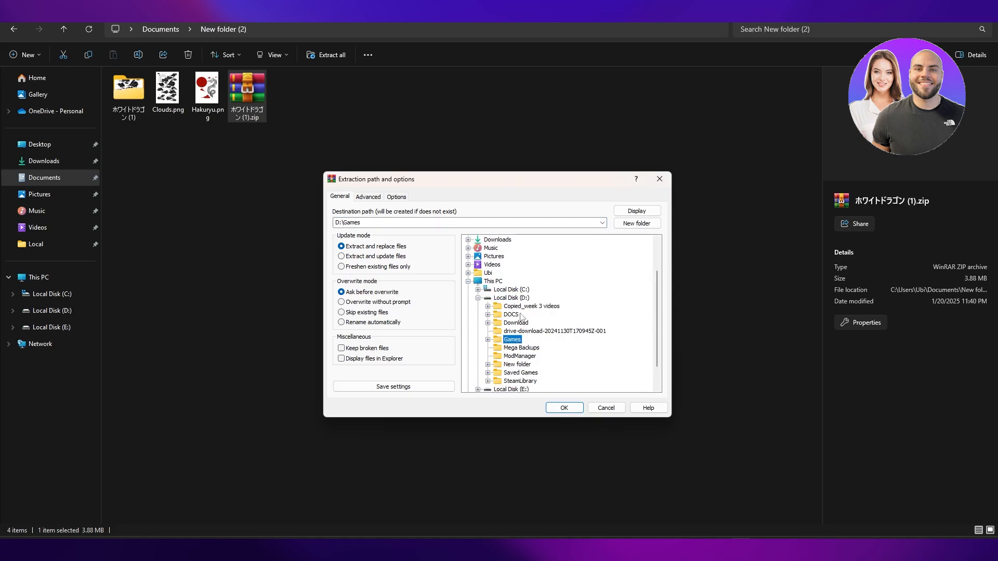
scroll("down", 3)
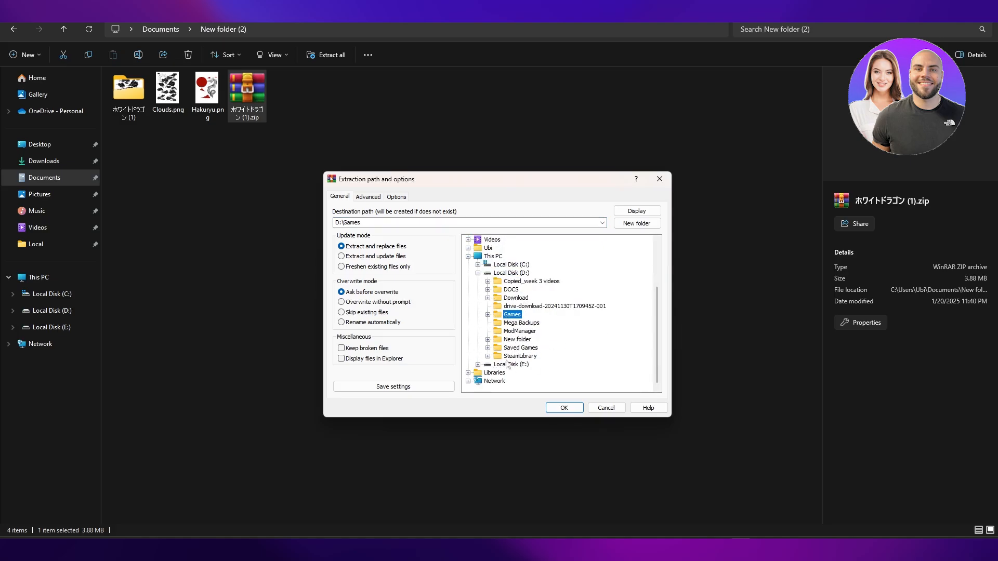
mouse_move(541, 348)
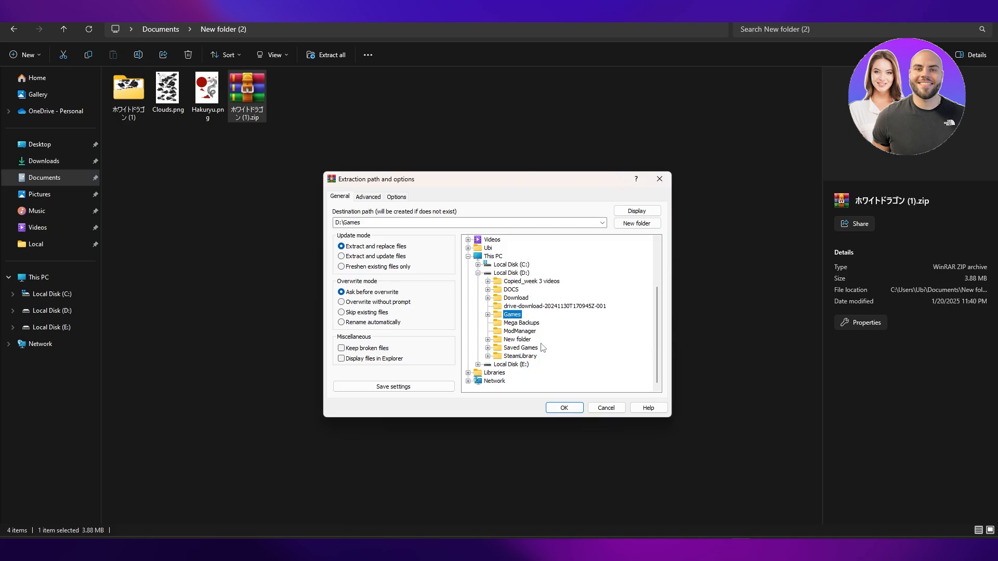
mouse_move(524, 339)
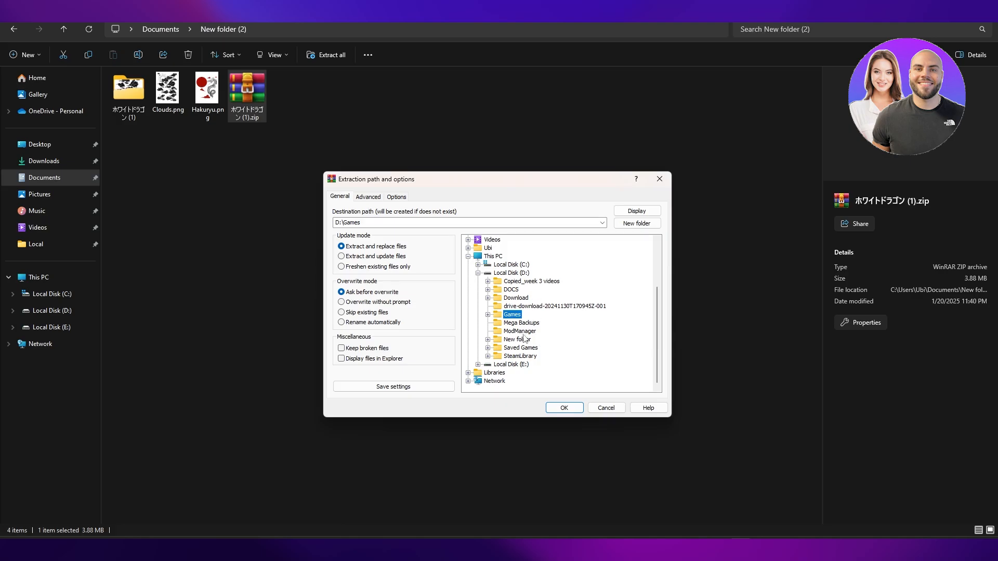
mouse_move(599, 406)
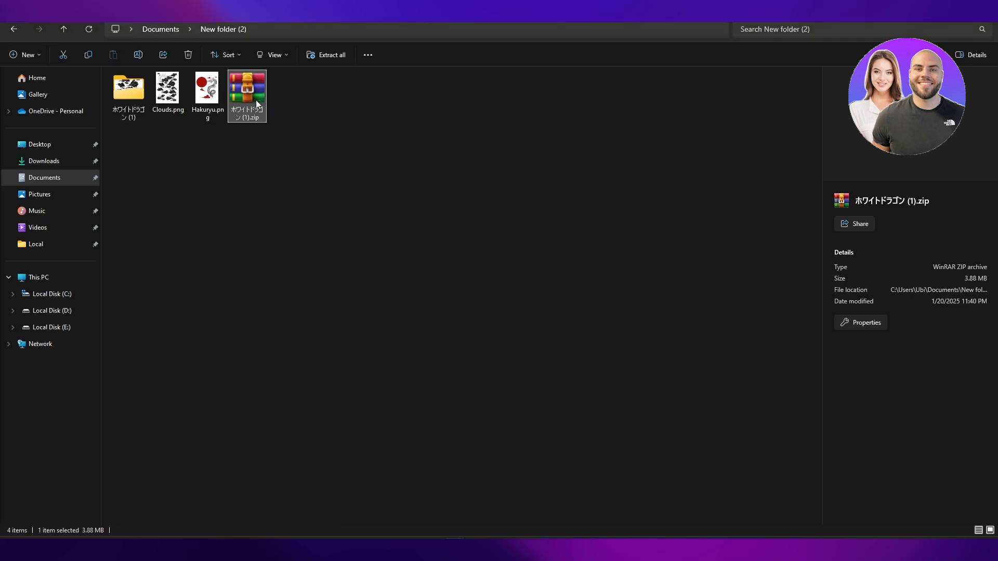
double_click(247, 87)
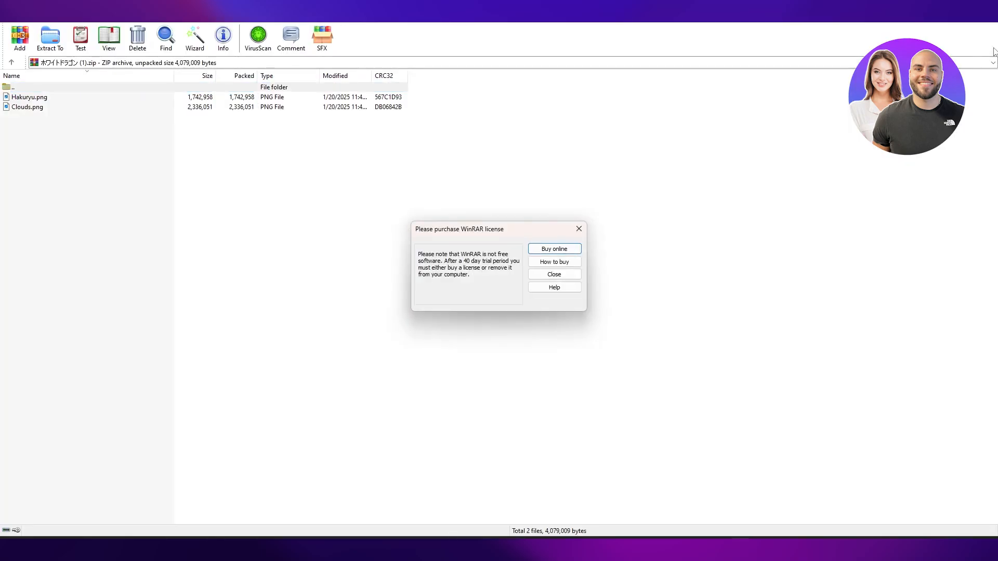
left_click(553, 273)
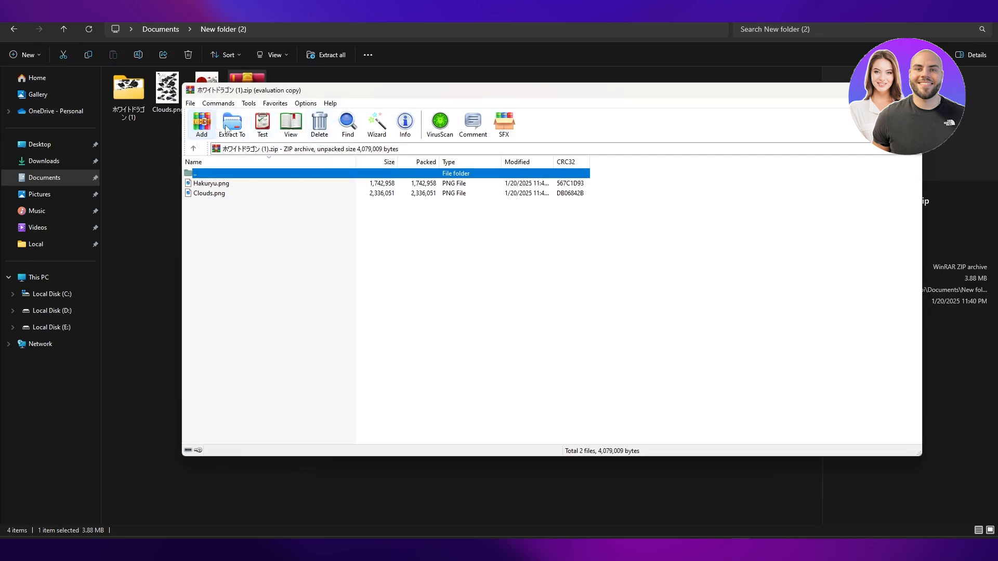
mouse_move(270, 134)
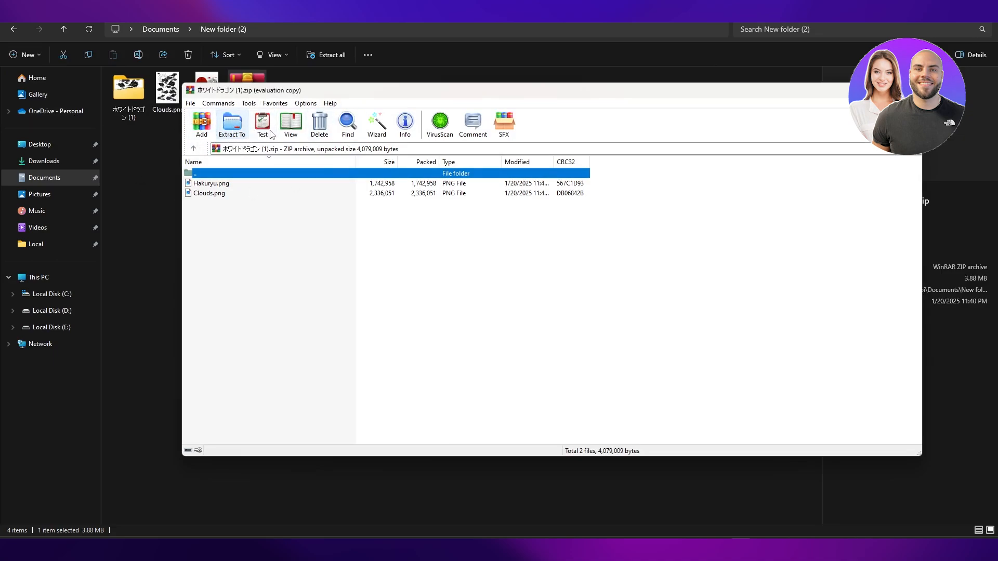
mouse_move(634, 198)
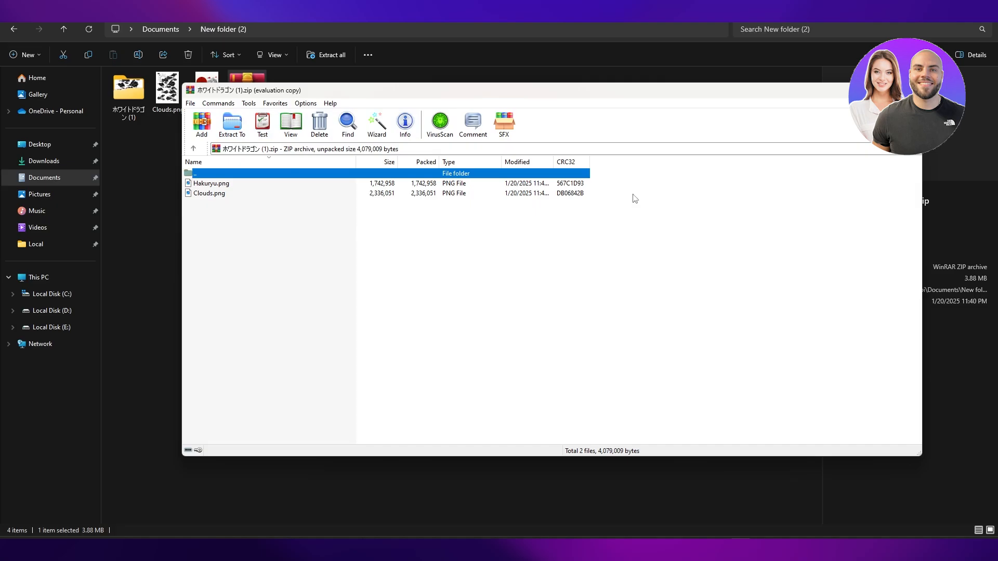
left_click(231, 124)
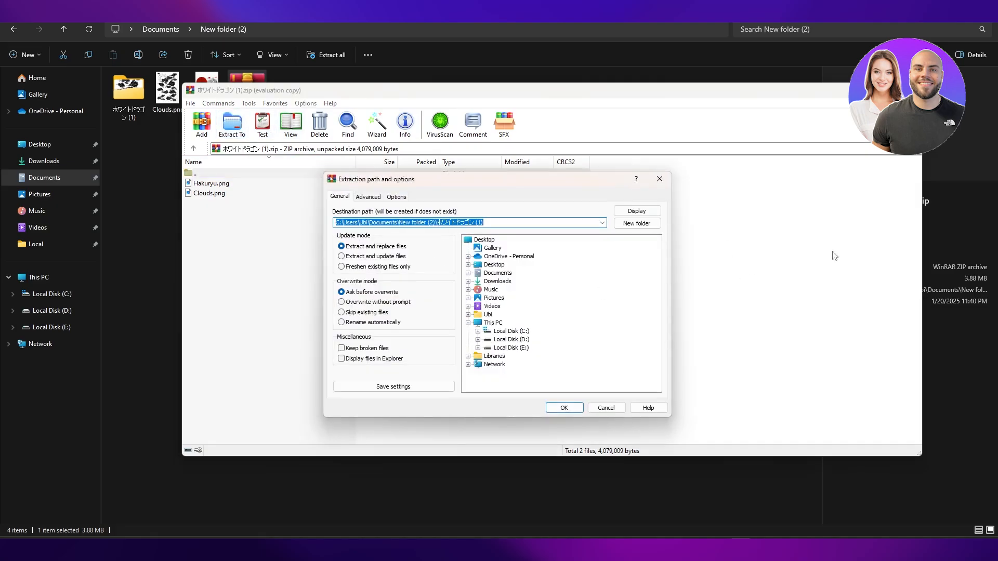
mouse_move(672, 211)
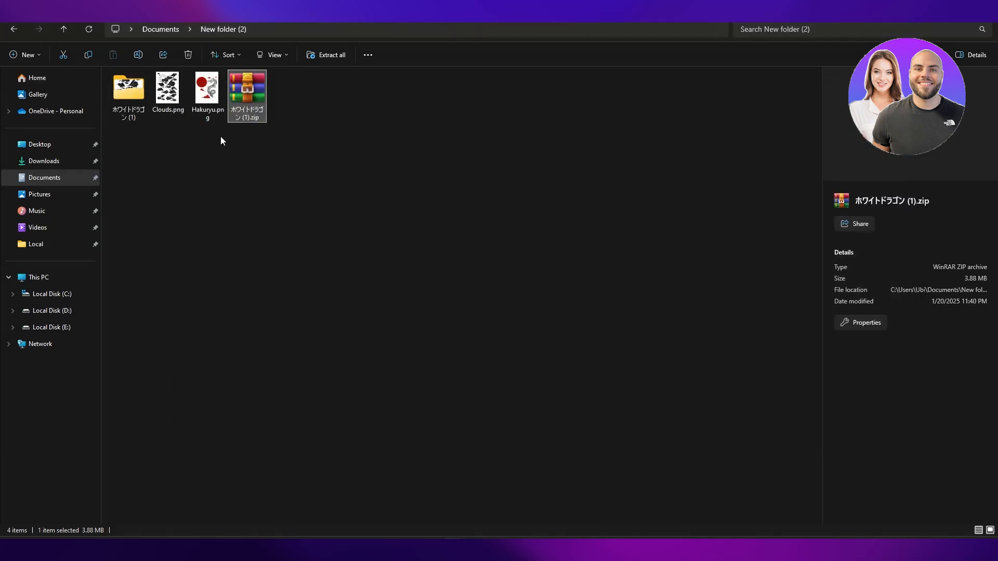
left_click(167, 88)
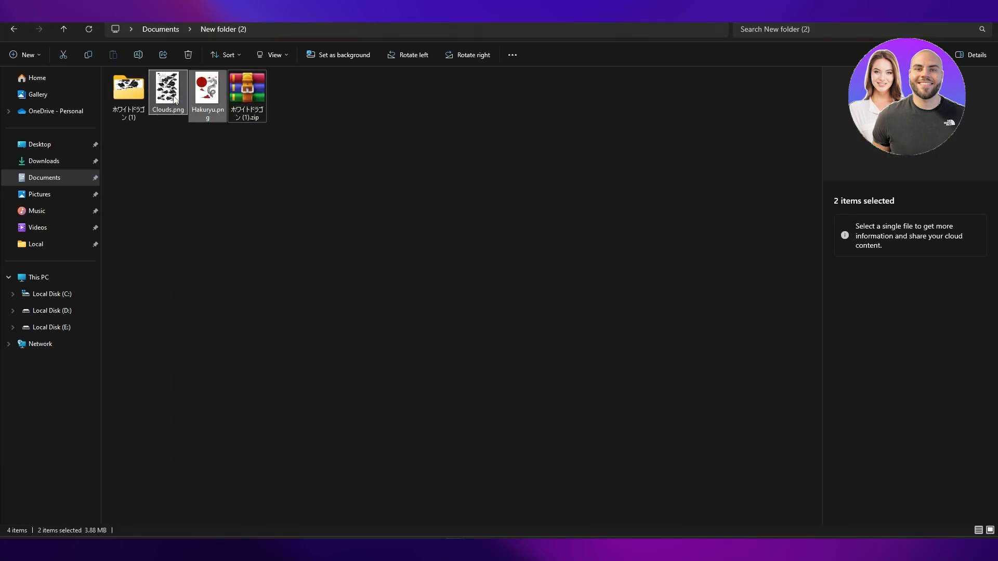
right_click(167, 88)
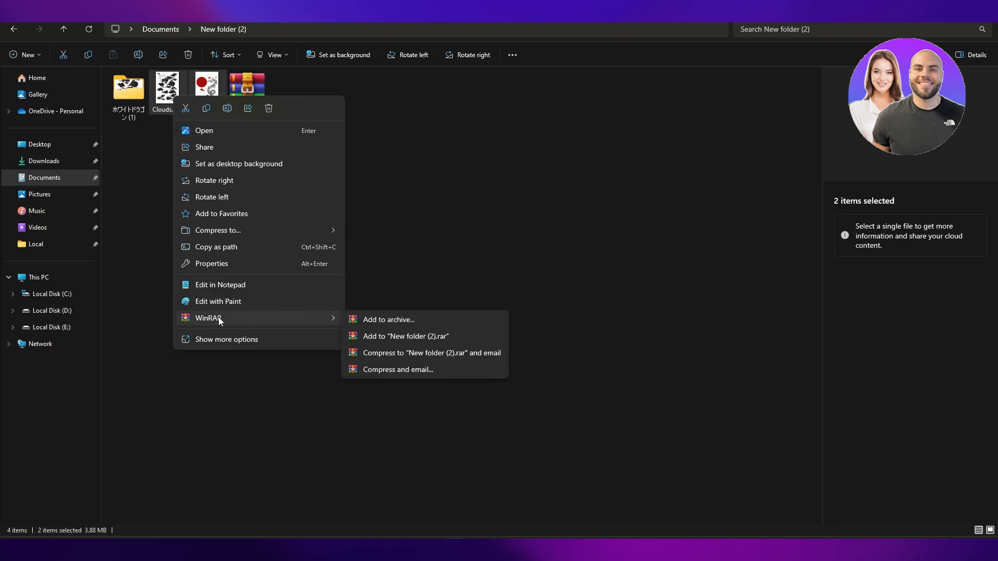
mouse_move(405, 336)
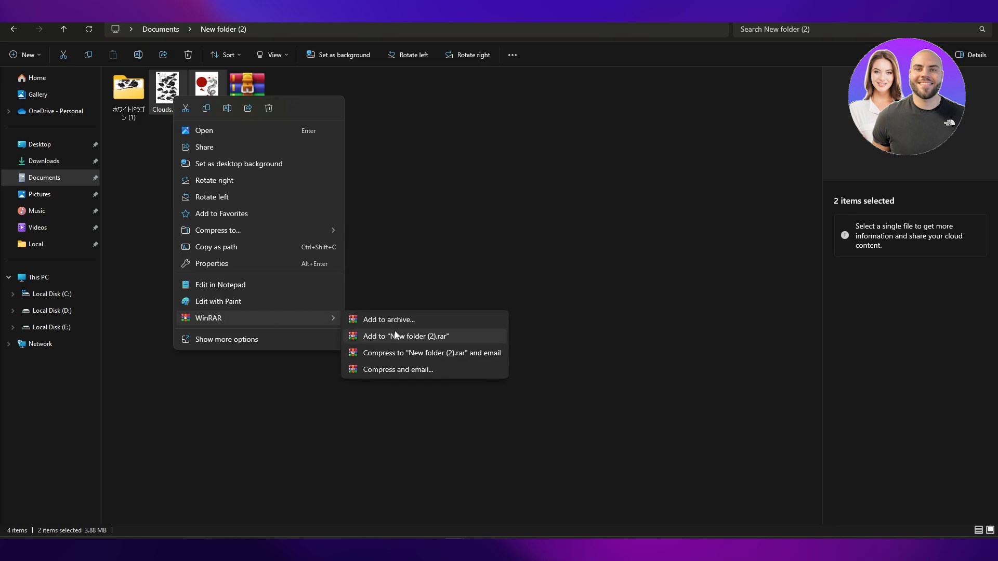
mouse_move(428, 342)
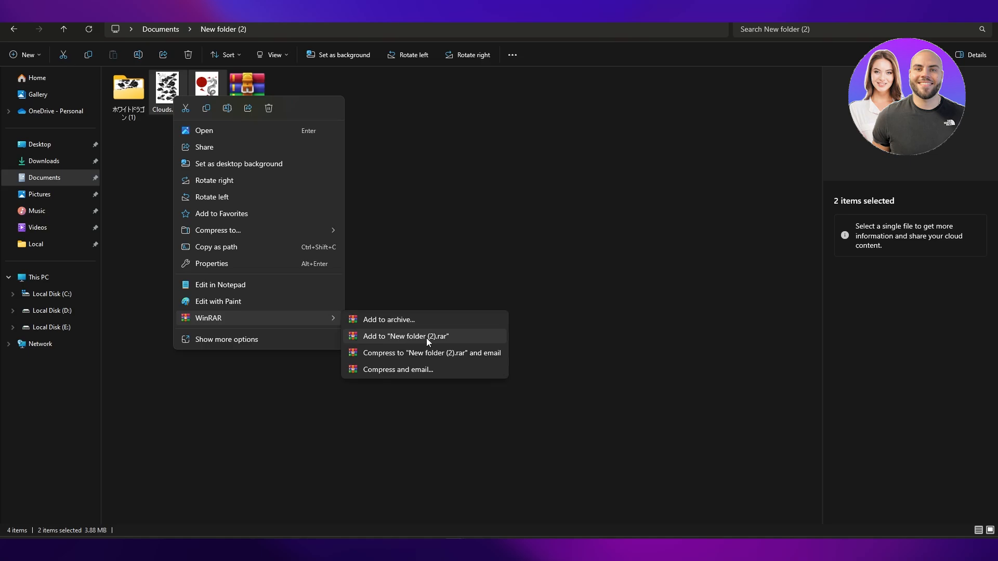
mouse_move(434, 342)
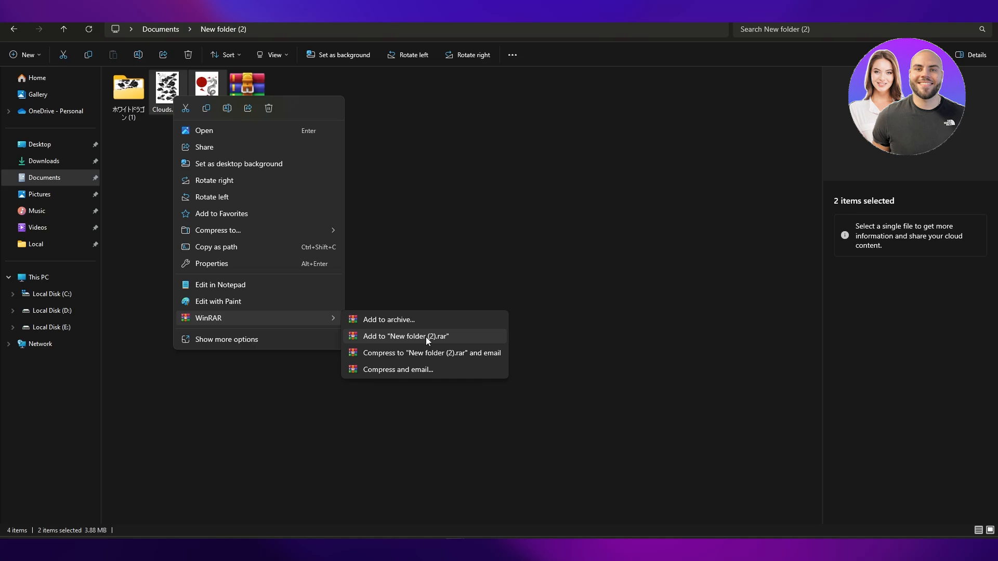
left_click(405, 336)
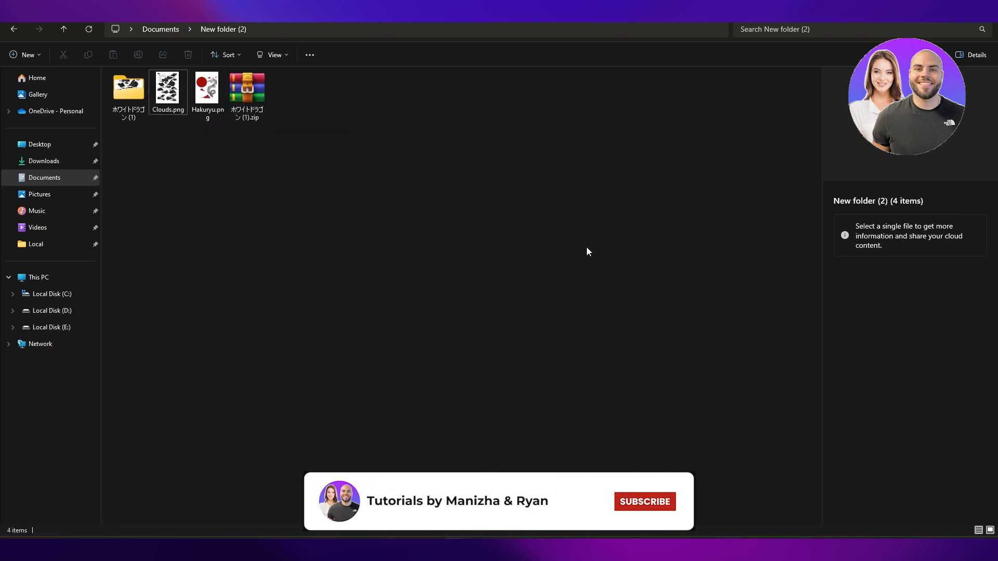
left_click(644, 501)
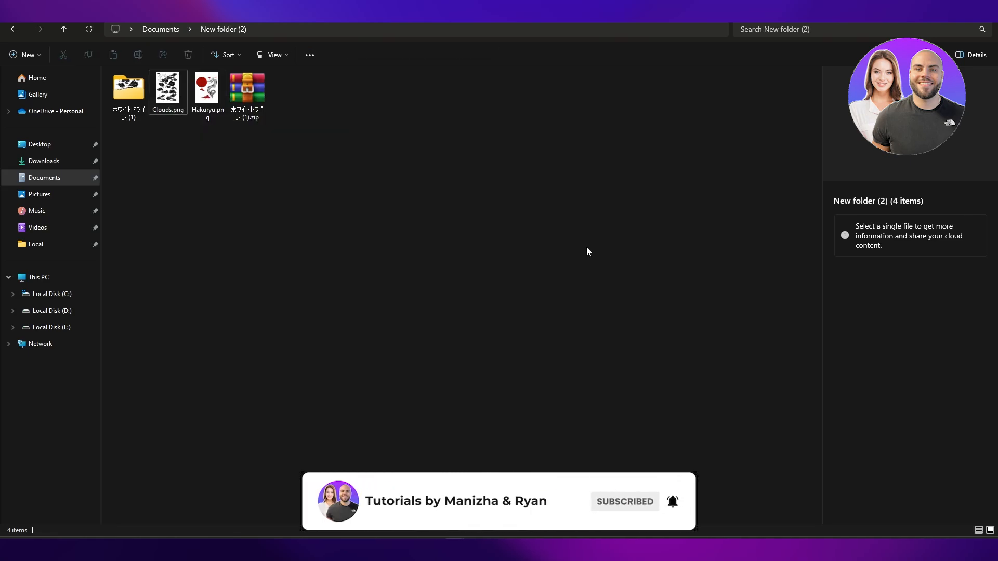